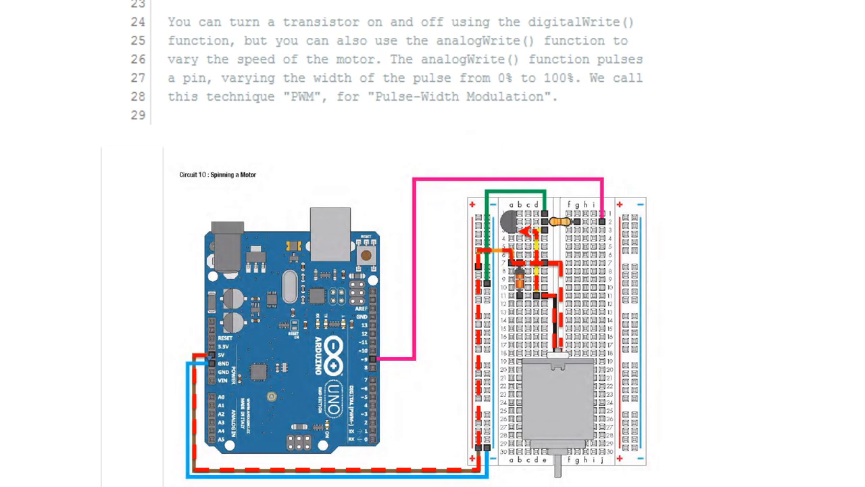
type("analogWrite(9,128);")
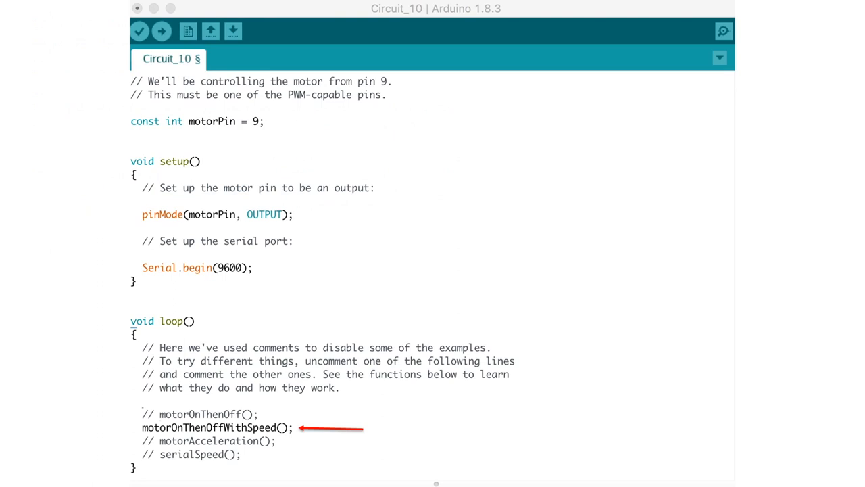
scroll("down", 3)
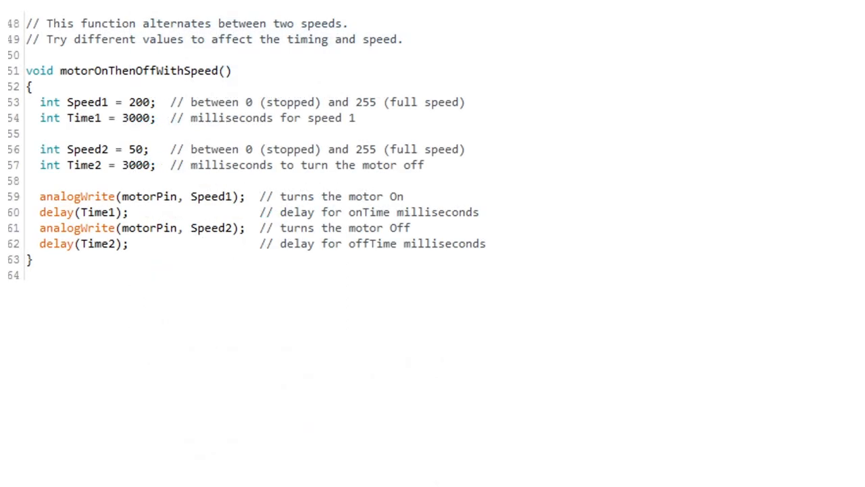